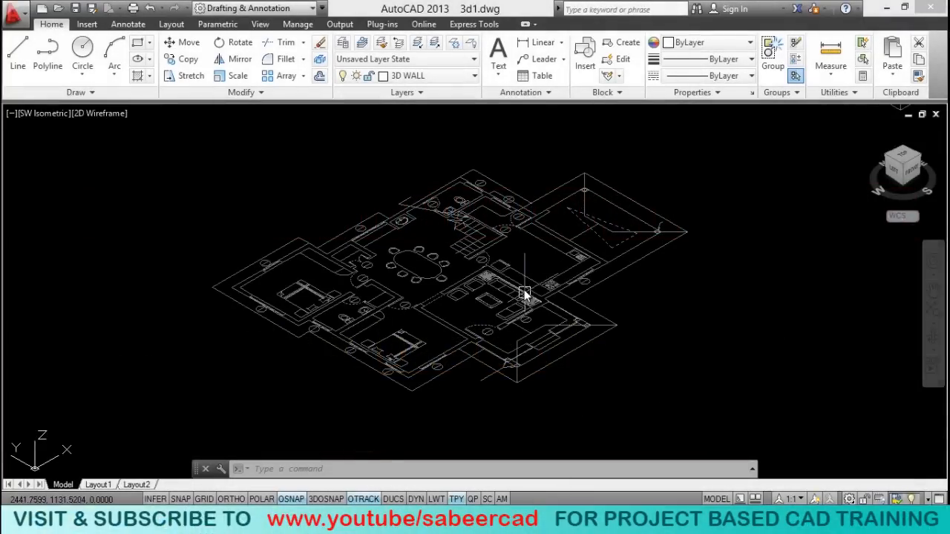
{"action": "mouse_move", "coordinate": [368, 306]}
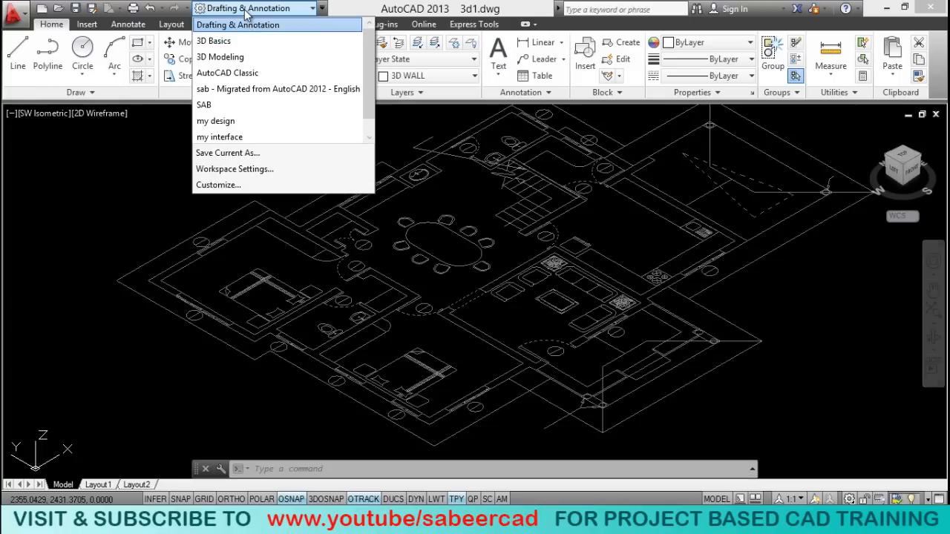
{"action": "mouse_move", "coordinate": [220, 57]}
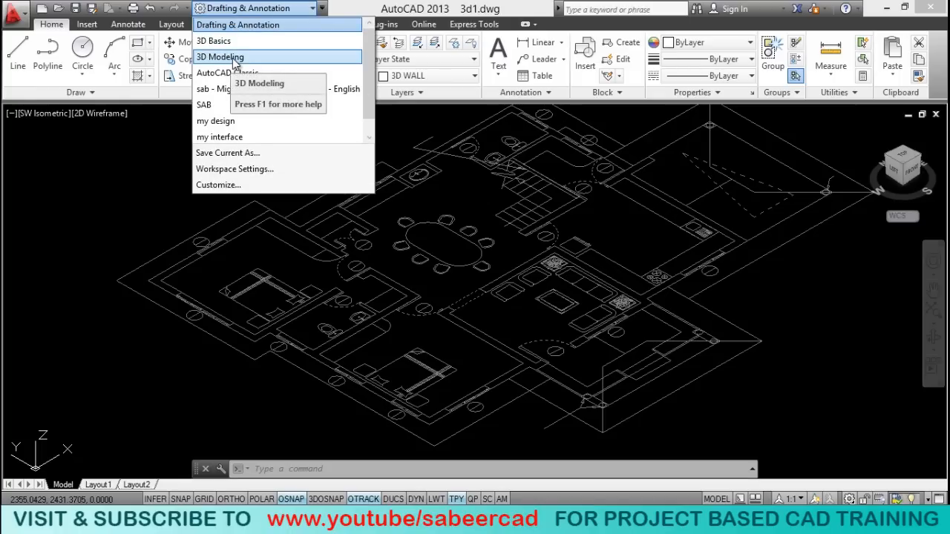
- Choose the 3D Modeling workspace from the Workspace dropdown
{"action": "left_click", "coordinate": [220, 57]}
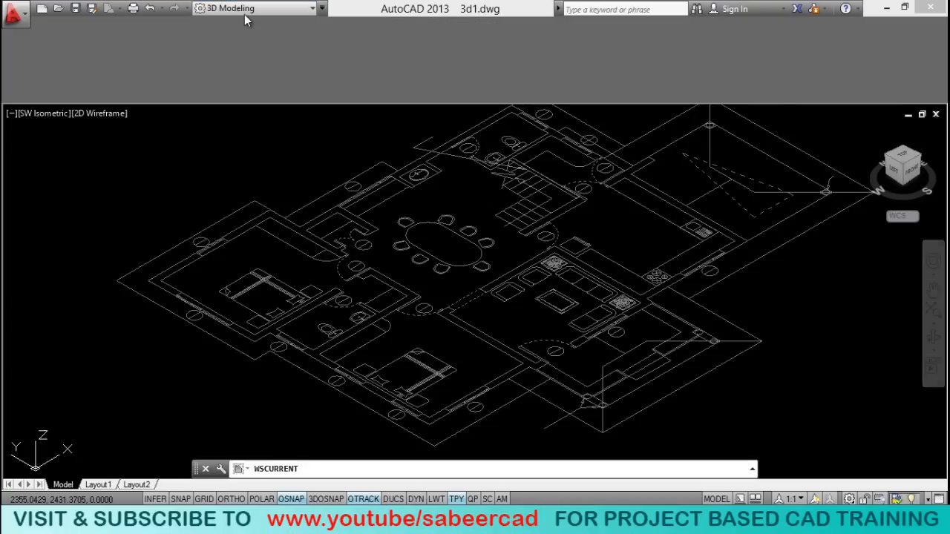
- Let the 3D Modeling workspace finish loading its tools
{"action": "left_click", "coordinate": [255, 9]}
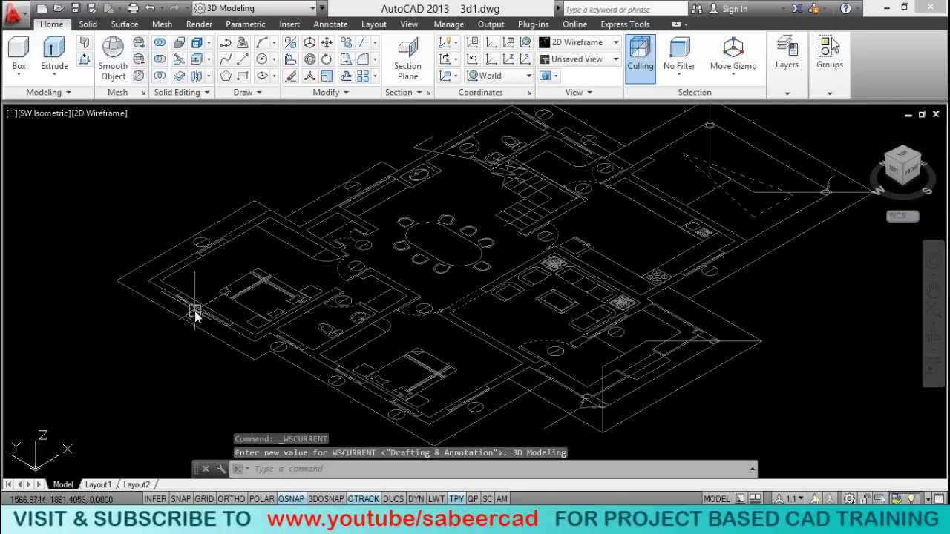
{"action": "mouse_move", "coordinate": [804, 103]}
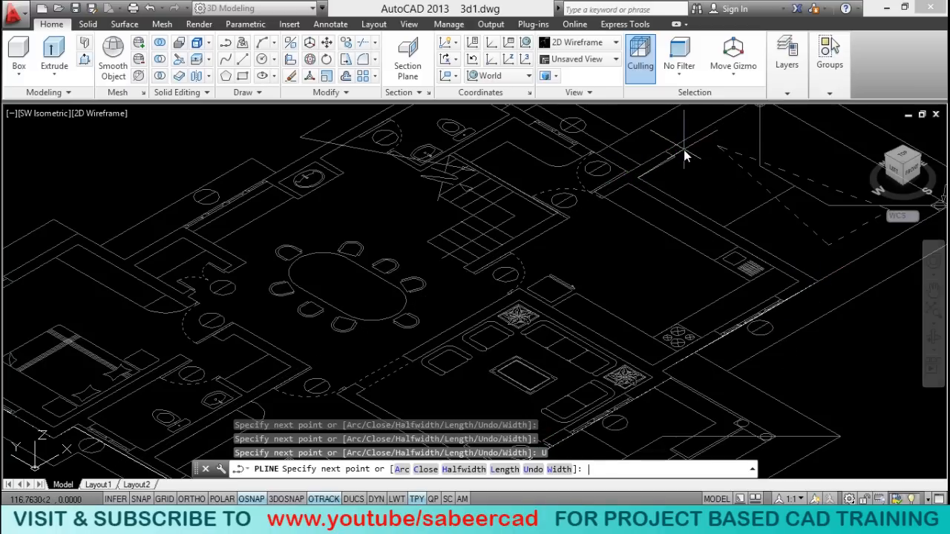
{"action": "mouse_move", "coordinate": [664, 151]}
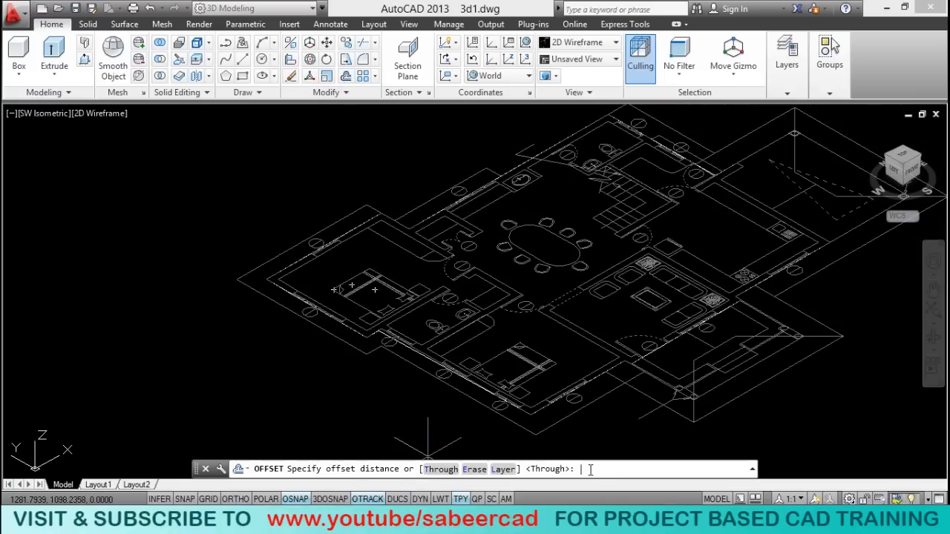
- Offset the wall polyline by a distance of 24 to form the second wall face
{"action": "type", "text": "24"}
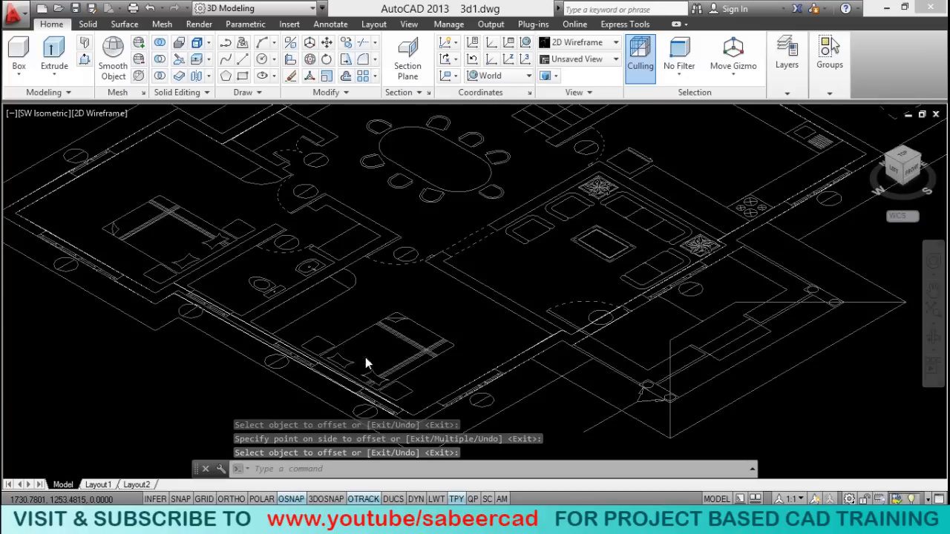
- Isolate the two wall polylines so only the double wall outline remains visible
{"action": "left_click", "coordinate": [787, 57]}
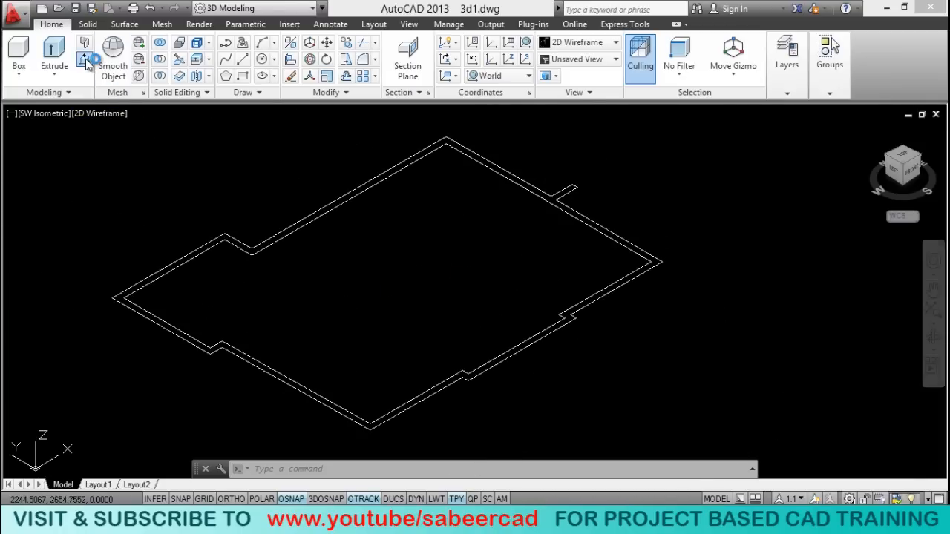
- Presspull the area between the wall outlines up to a wall height of 110
{"action": "left_click", "coordinate": [84, 54]}
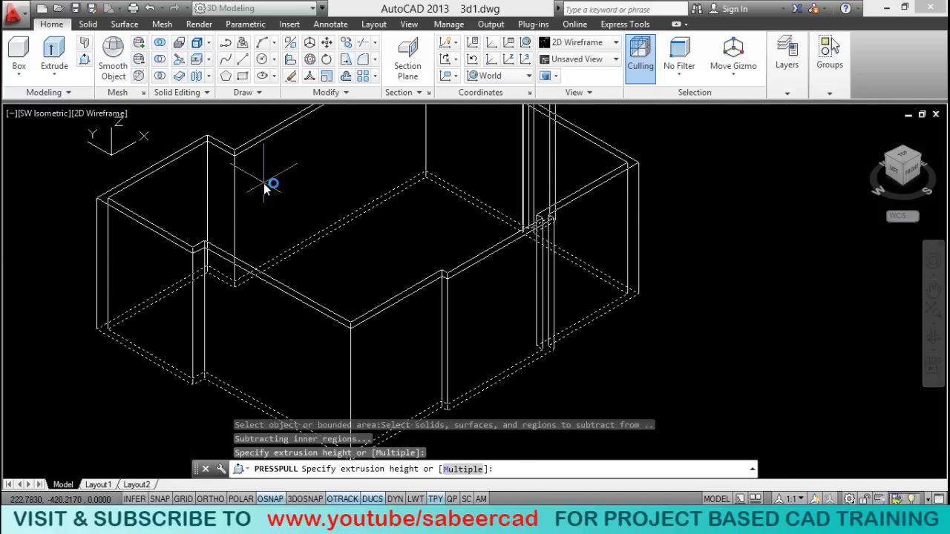
{"action": "type", "text": "3"}
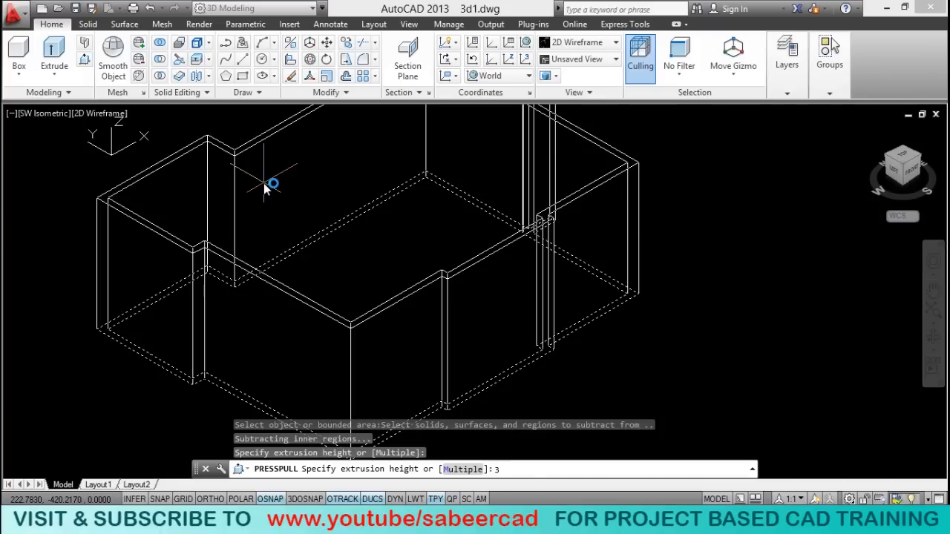
{"action": "type", "text": "10"}
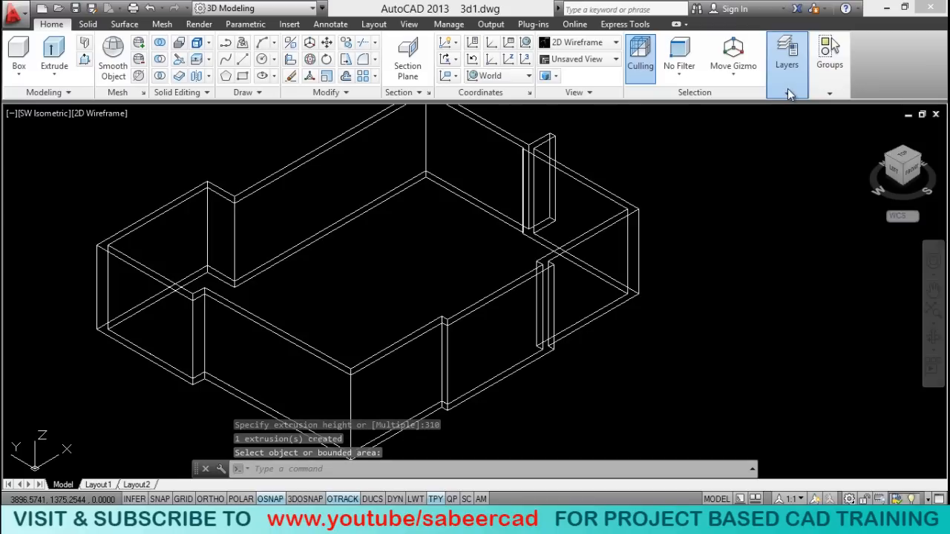
{"action": "left_click", "coordinate": [786, 56]}
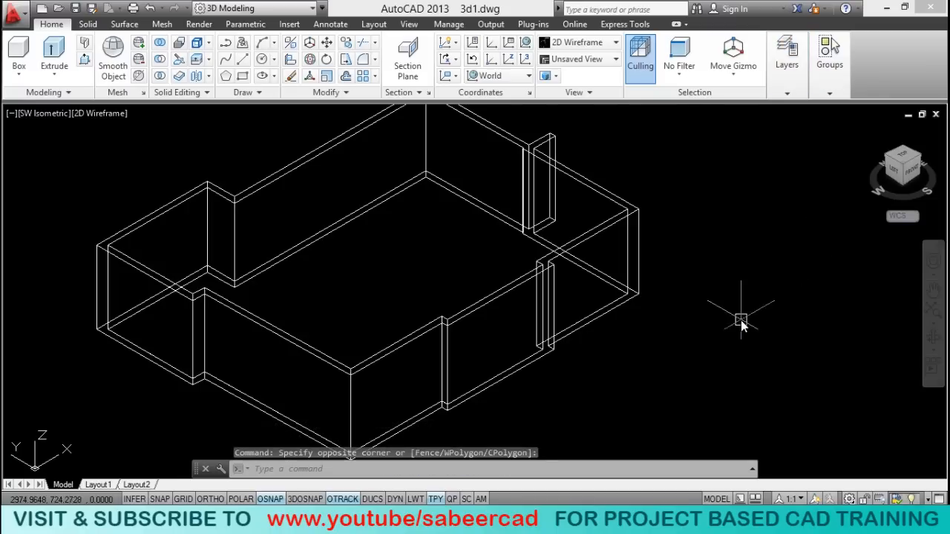
- End object isolation so the floor plan reappears beneath the 3D walls
{"action": "left_click", "coordinate": [786, 57]}
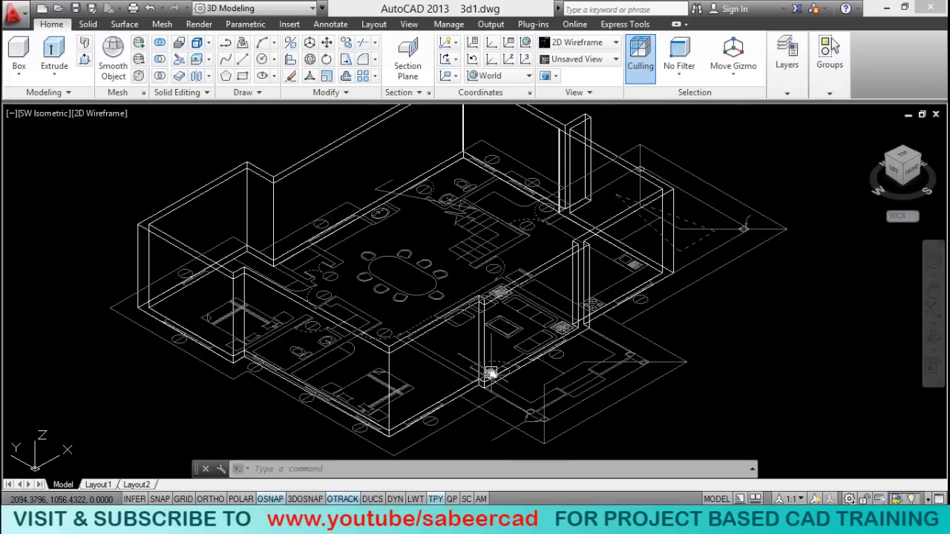
{"action": "mouse_move", "coordinate": [489, 378]}
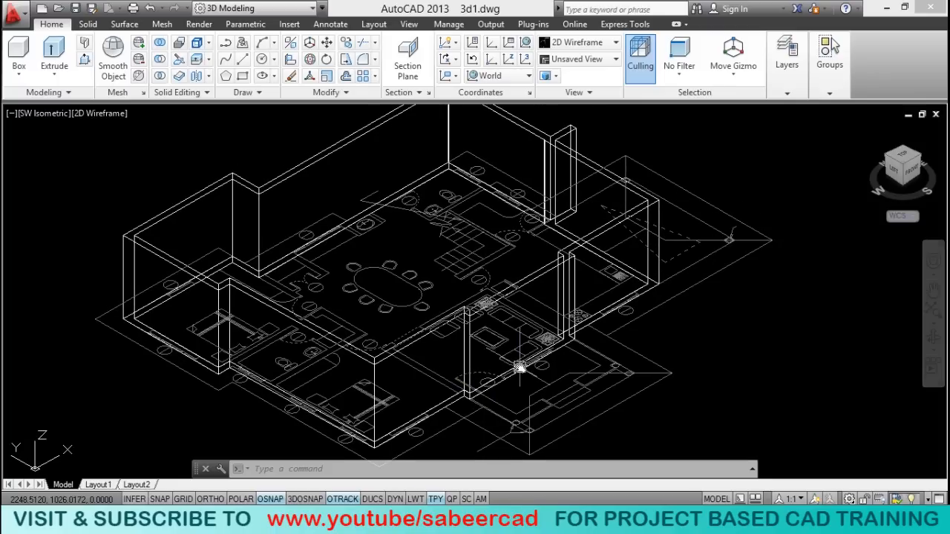
{"action": "mouse_move", "coordinate": [607, 368]}
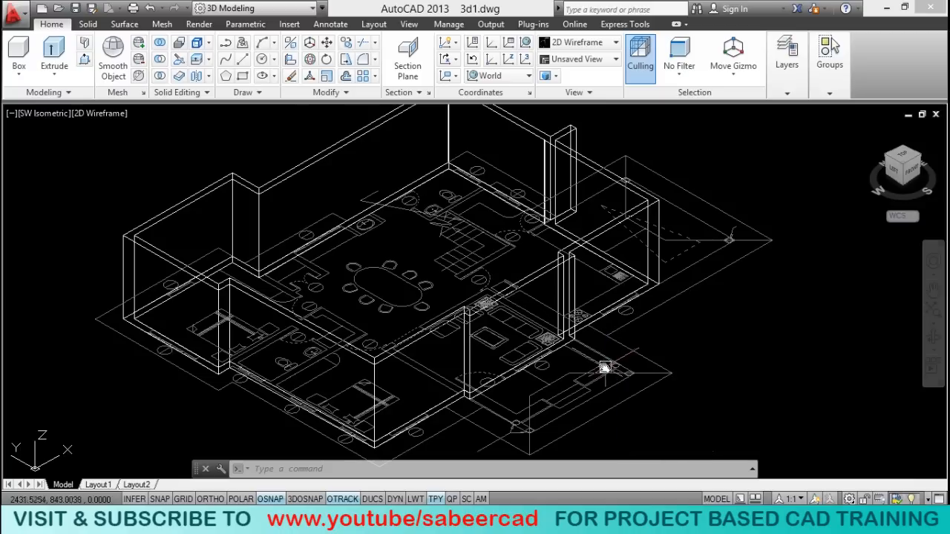
{"action": "mouse_move", "coordinate": [602, 365]}
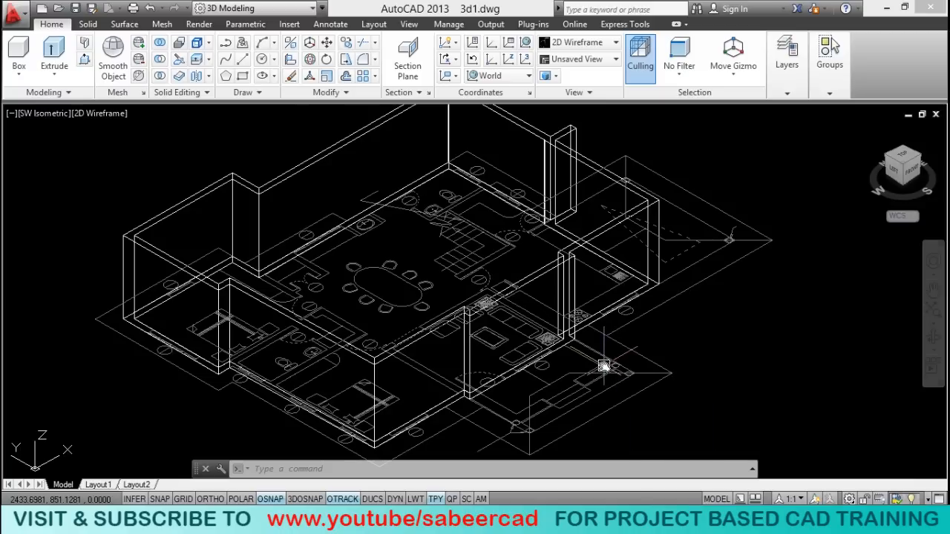
{"action": "mouse_move", "coordinate": [665, 329]}
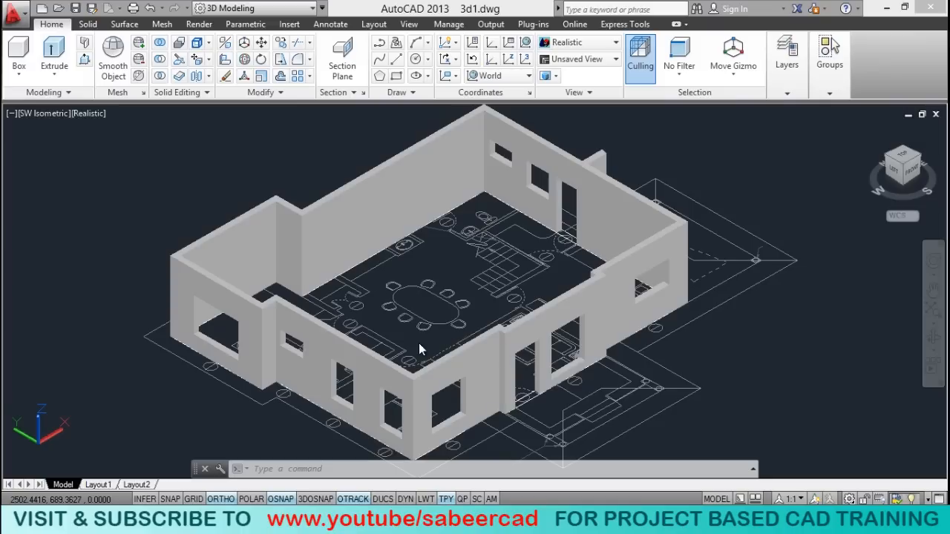
{"action": "mouse_move", "coordinate": [208, 347]}
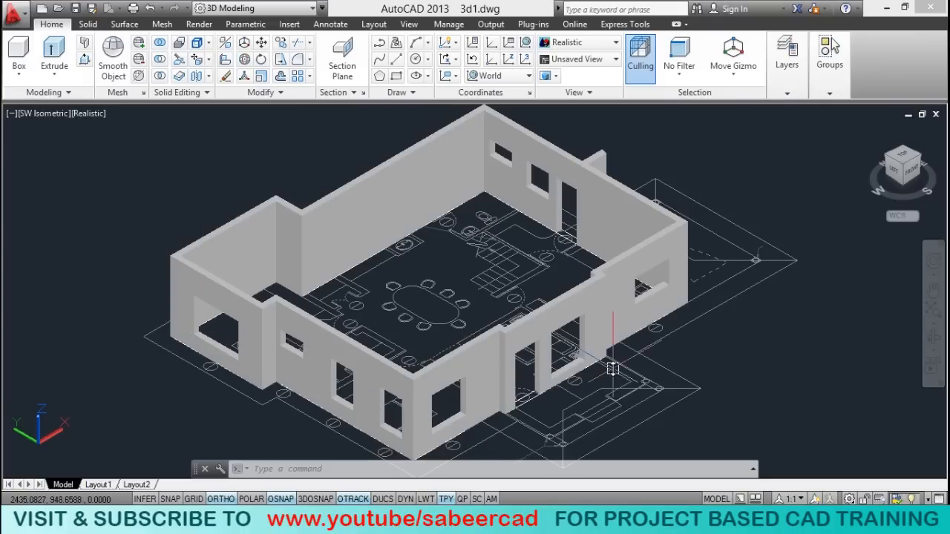
{"action": "mouse_move", "coordinate": [482, 416]}
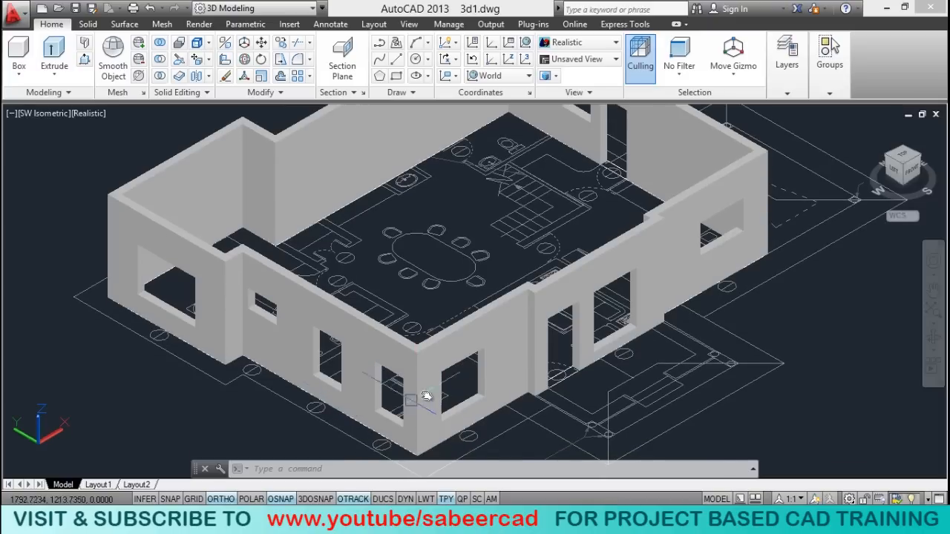
{"action": "mouse_move", "coordinate": [414, 401]}
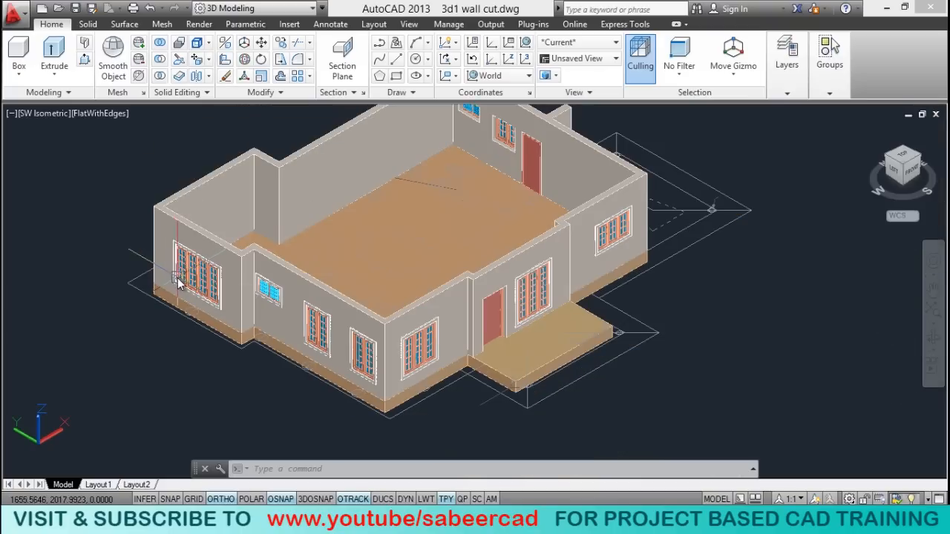
- Zoom in and out to examine the house model's walls, openings and entrance platform
{"action": "scroll", "scroll_direction": "up", "scroll_amount": 3}
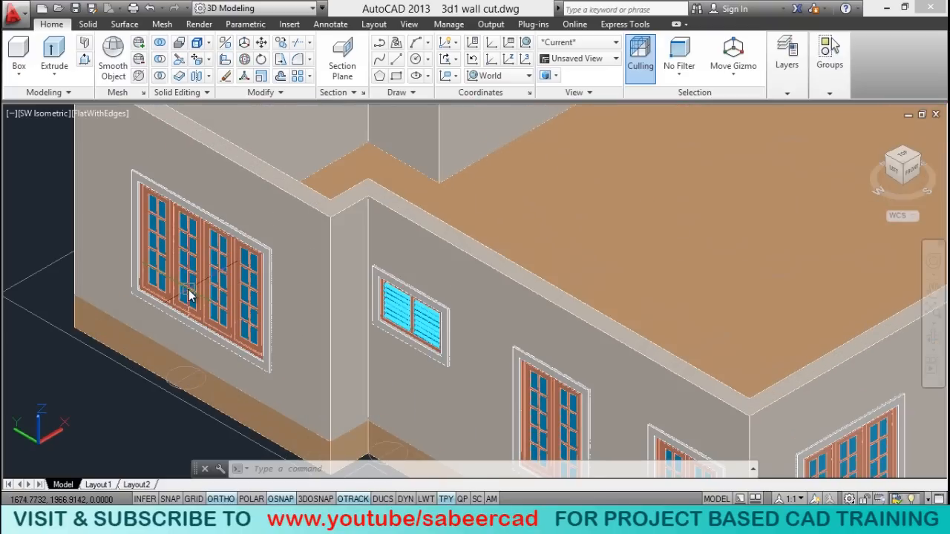
{"action": "mouse_move", "coordinate": [178, 220]}
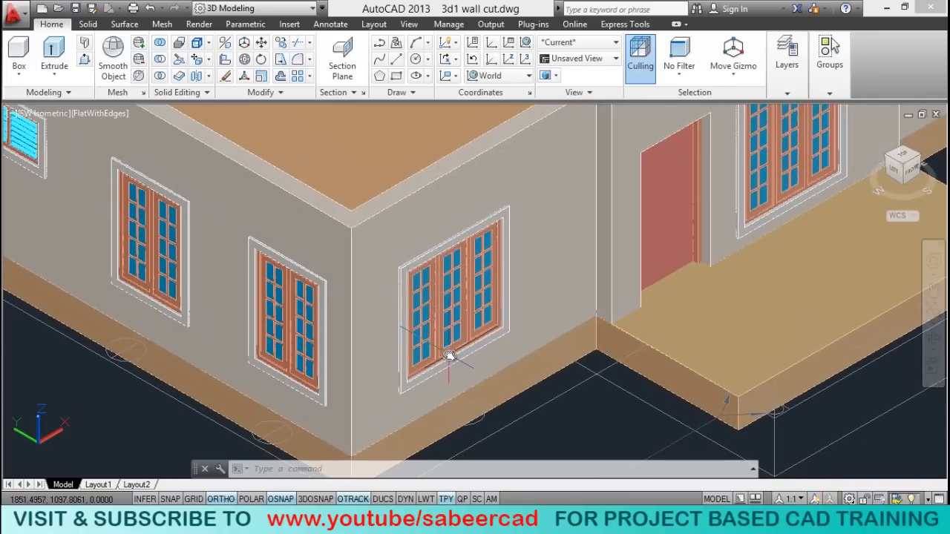
{"action": "mouse_move", "coordinate": [527, 349]}
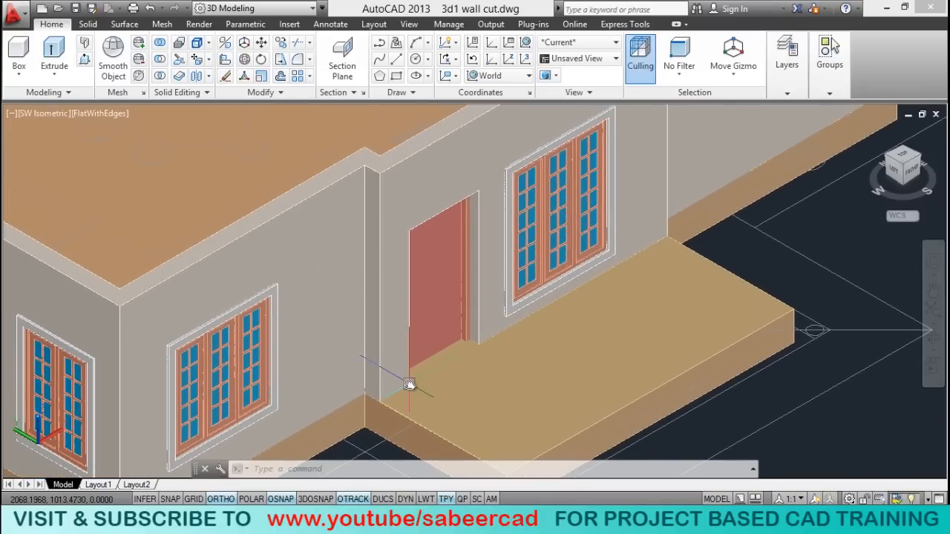
{"action": "mouse_move", "coordinate": [427, 302]}
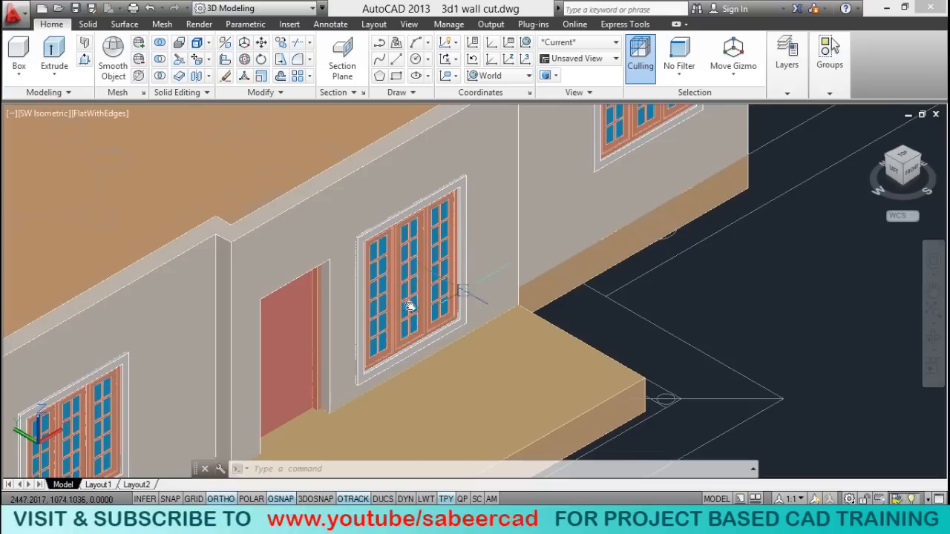
{"action": "mouse_move", "coordinate": [401, 378]}
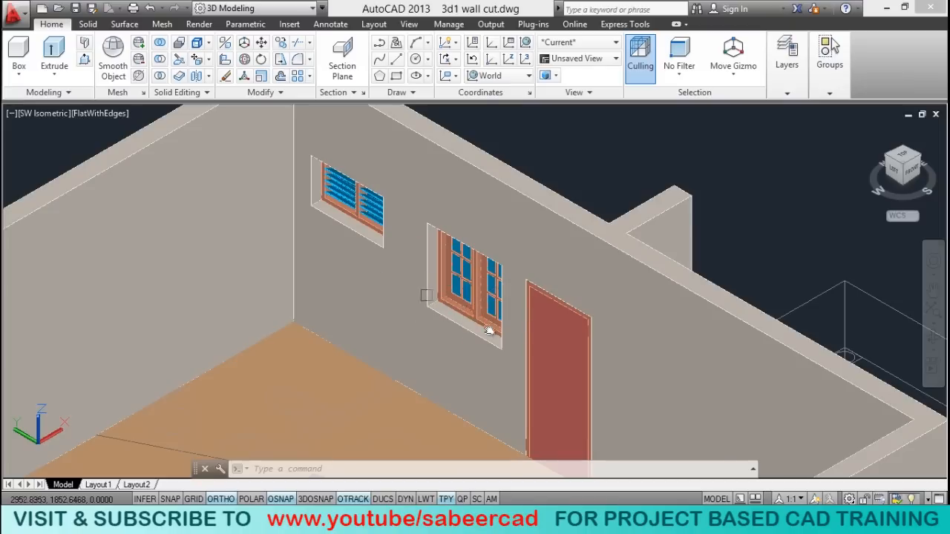
{"action": "mouse_move", "coordinate": [497, 342]}
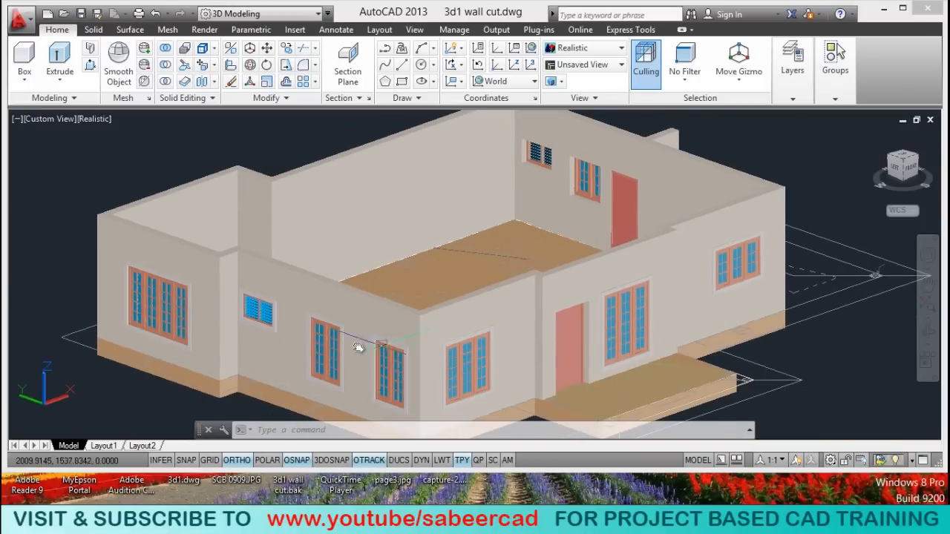
{"action": "mouse_move", "coordinate": [498, 273]}
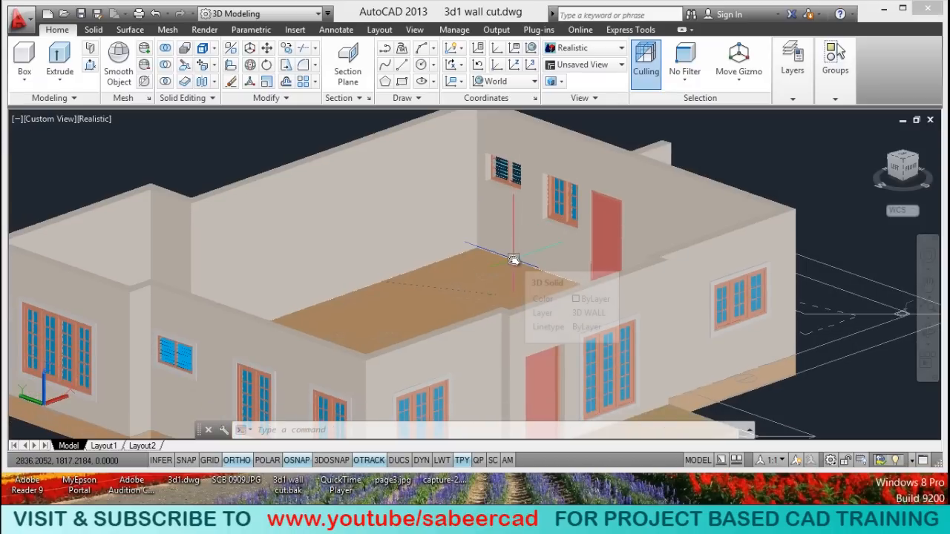
{"action": "scroll", "scroll_direction": "down", "scroll_amount": 3}
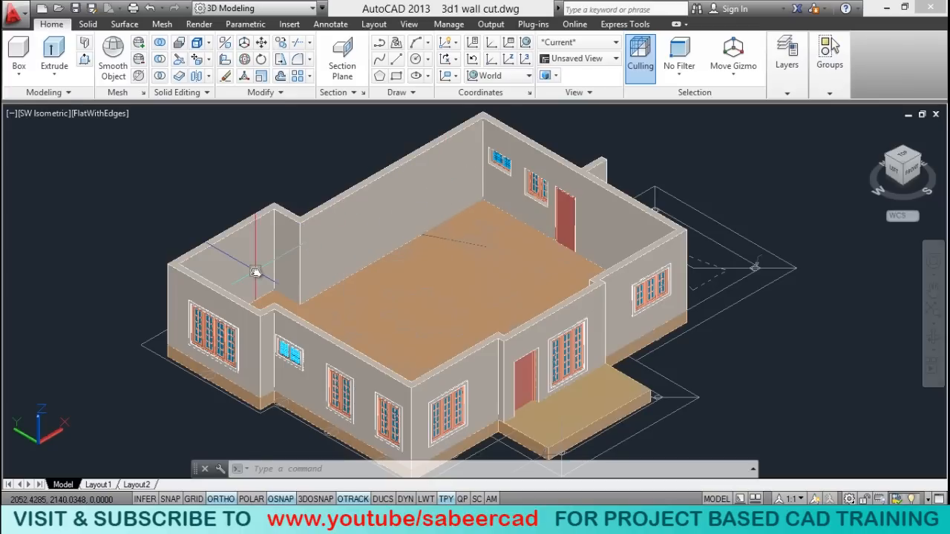
- Pan and zoom onto the sit-out platform in front of the entrance door
{"action": "left_click_drag", "start_coordinate": [255, 270], "coordinate": [356, 196]}
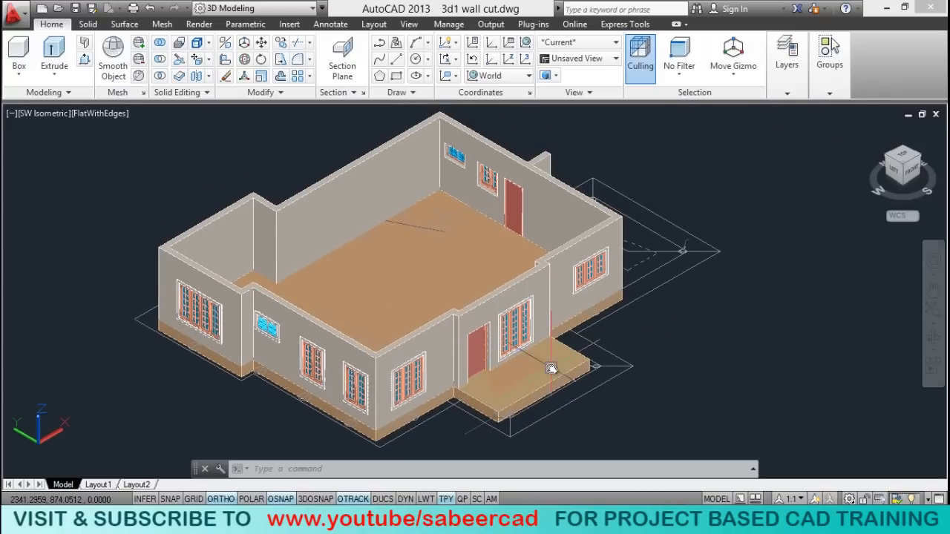
{"action": "scroll", "scroll_direction": "up", "scroll_amount": 3}
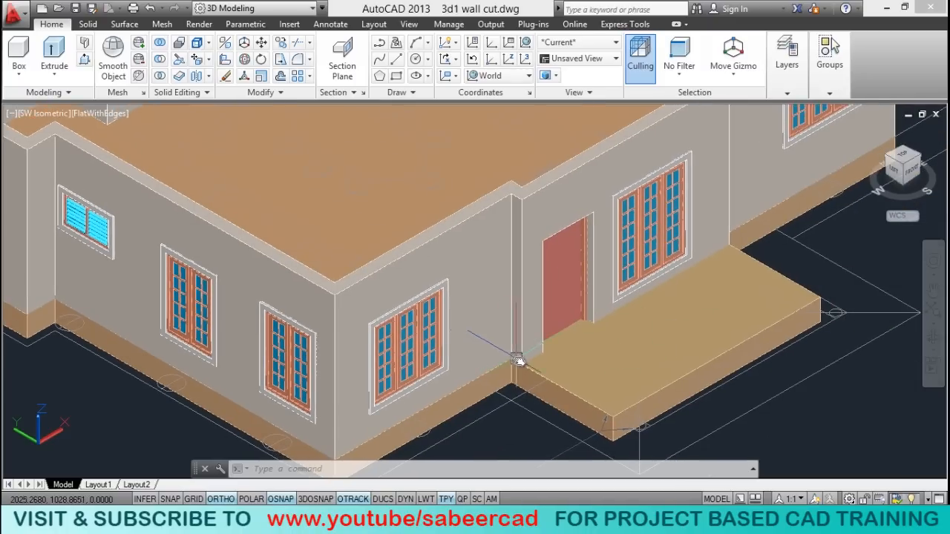
{"action": "mouse_move", "coordinate": [730, 239]}
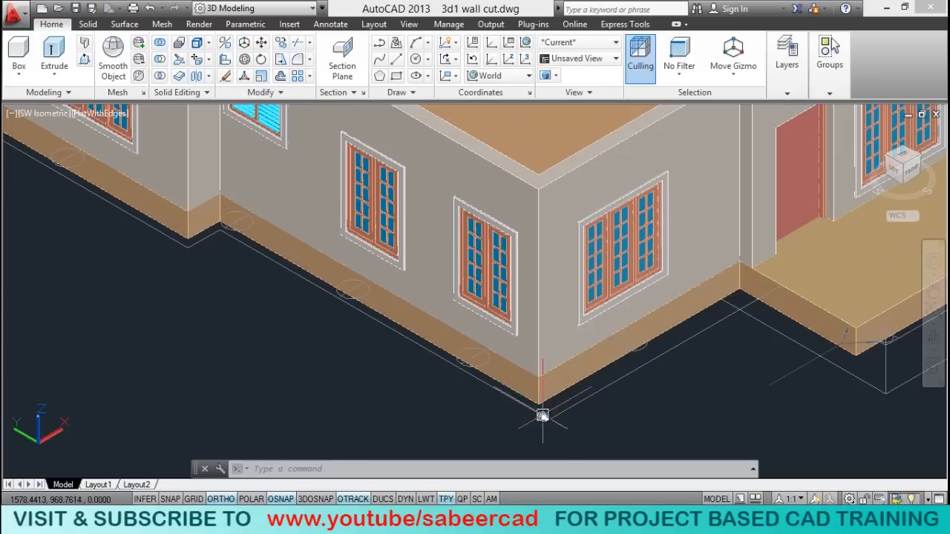
{"action": "left_click_drag", "start_coordinate": [541, 414], "coordinate": [522, 433]}
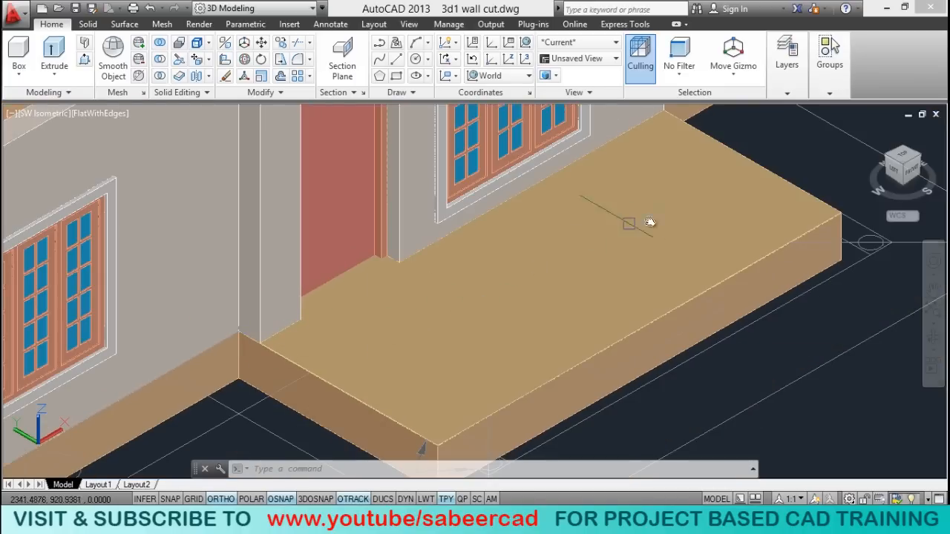
{"action": "mouse_move", "coordinate": [522, 304]}
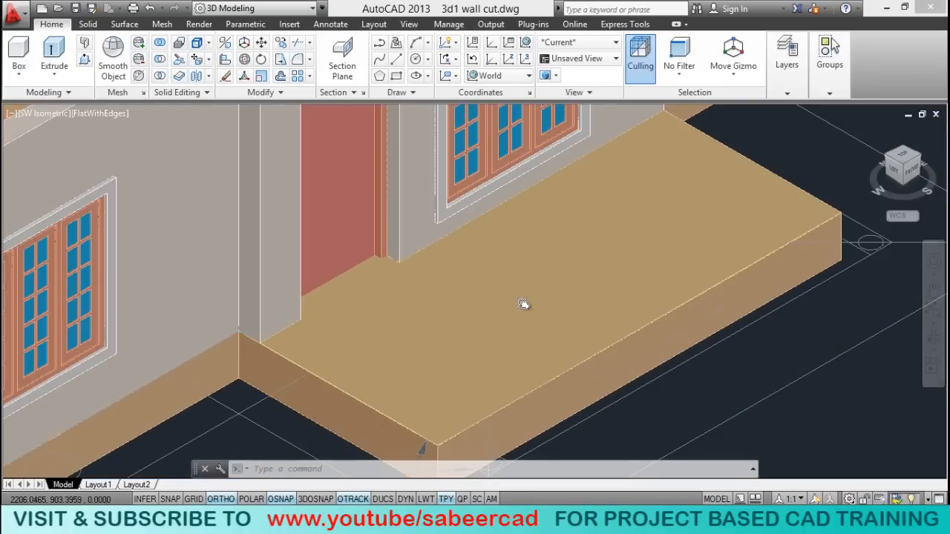
- Pick the working layer from the Layers dropdown before restoring Realistic shading
{"action": "left_click", "coordinate": [787, 57]}
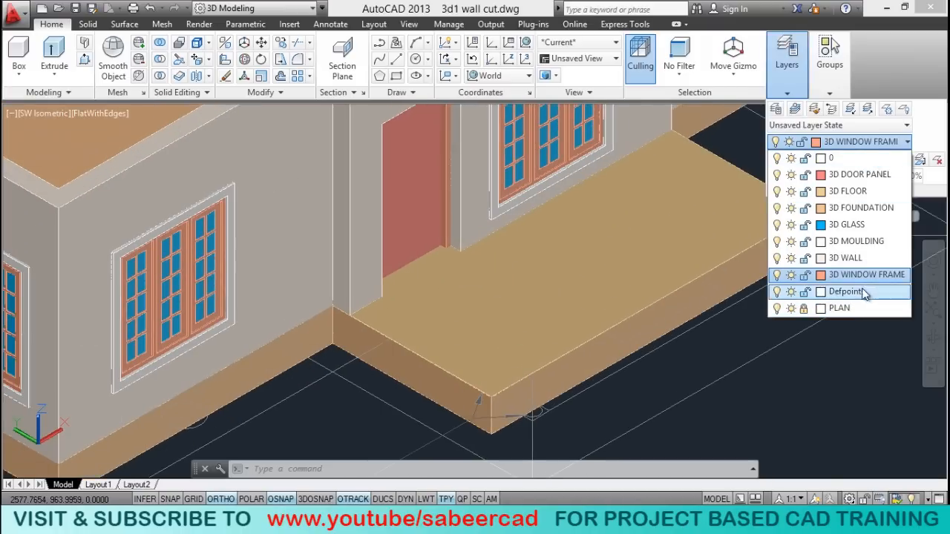
{"action": "left_click", "coordinate": [839, 308]}
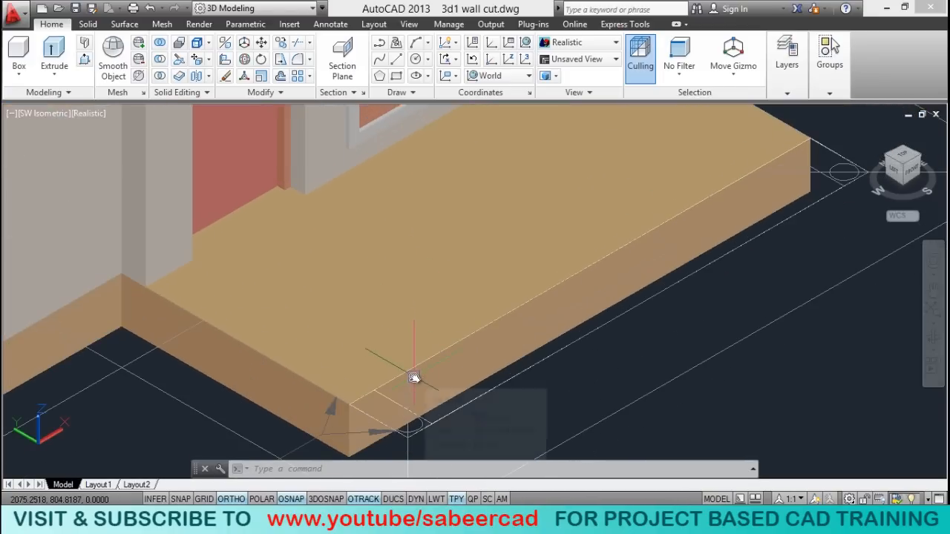
{"action": "mouse_move", "coordinate": [414, 379]}
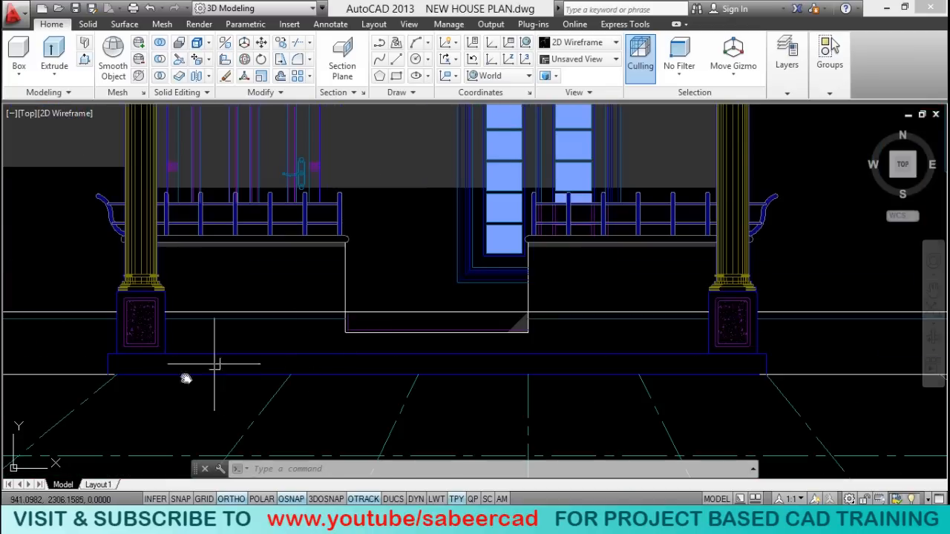
{"action": "mouse_move", "coordinate": [325, 236]}
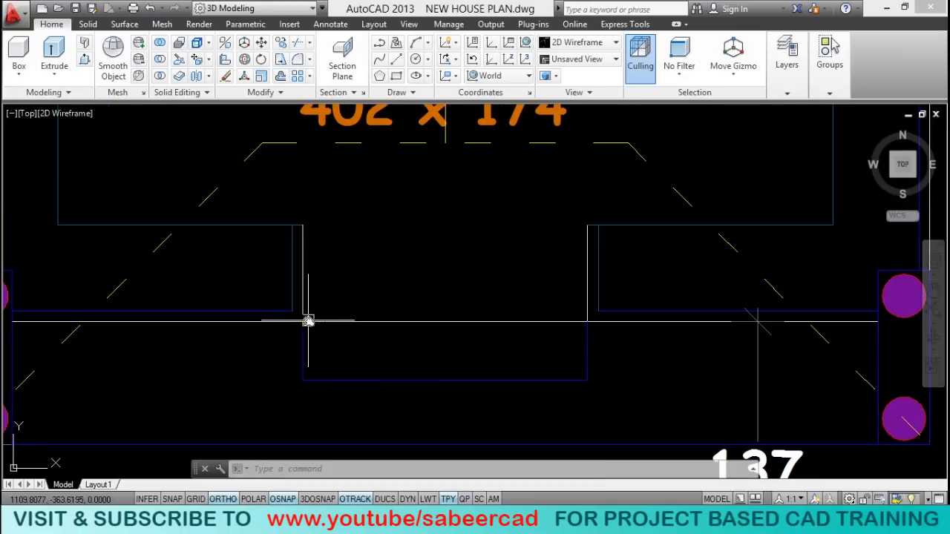
- Zoom out on the 3D model after checking step sizes, with 3D FLOOR made current
{"action": "scroll", "scroll_direction": "down", "scroll_amount": 3}
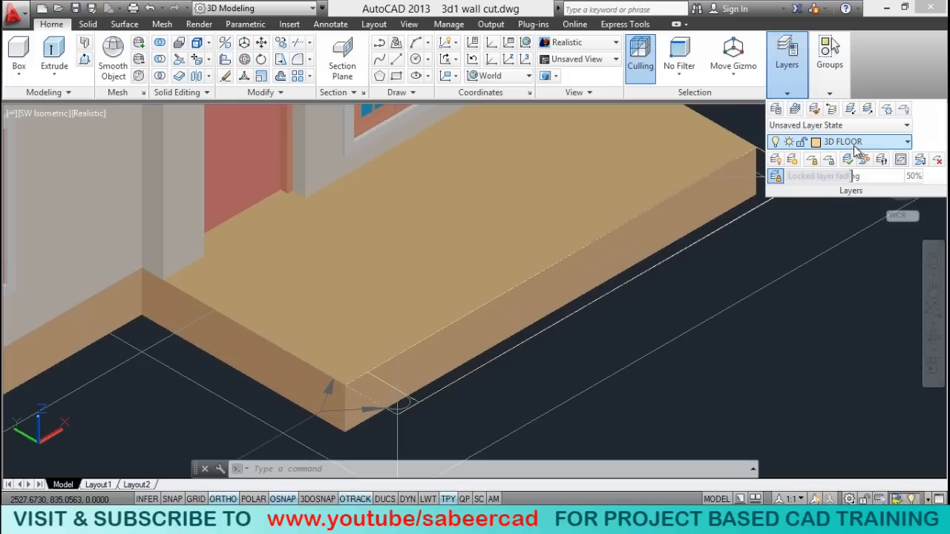
- Draw a closed polyline strip along the platform edge and extrude it with height -1 into the first step
{"action": "left_click", "coordinate": [907, 143]}
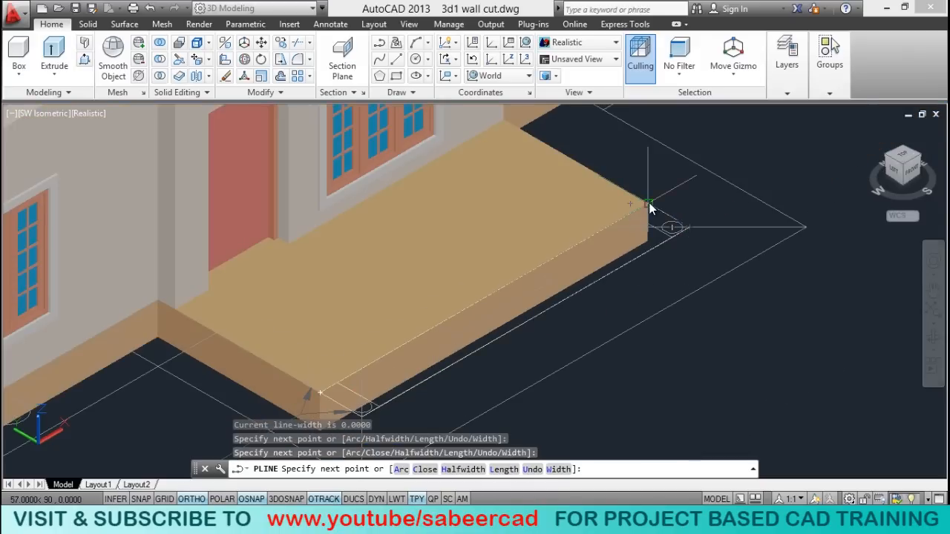
{"action": "type", "text": "C"}
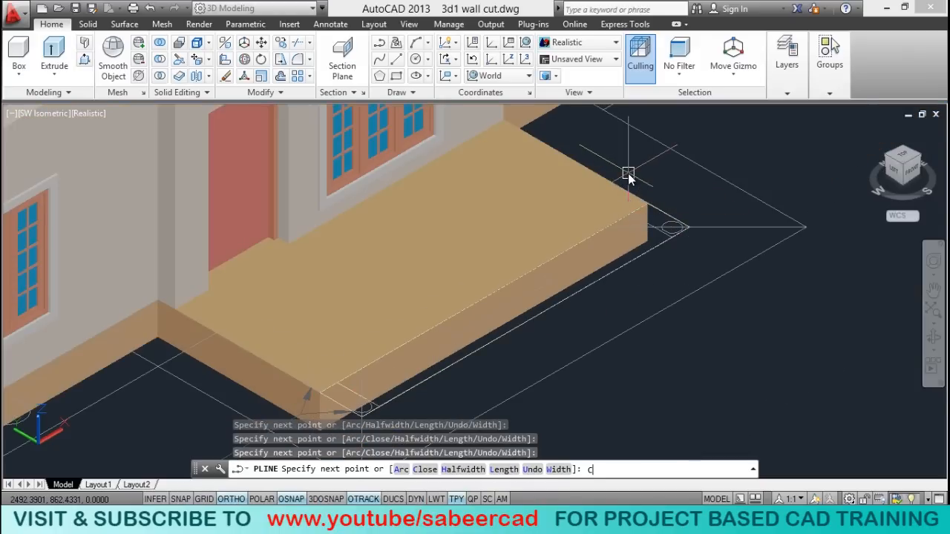
{"action": "left_click", "coordinate": [53, 56]}
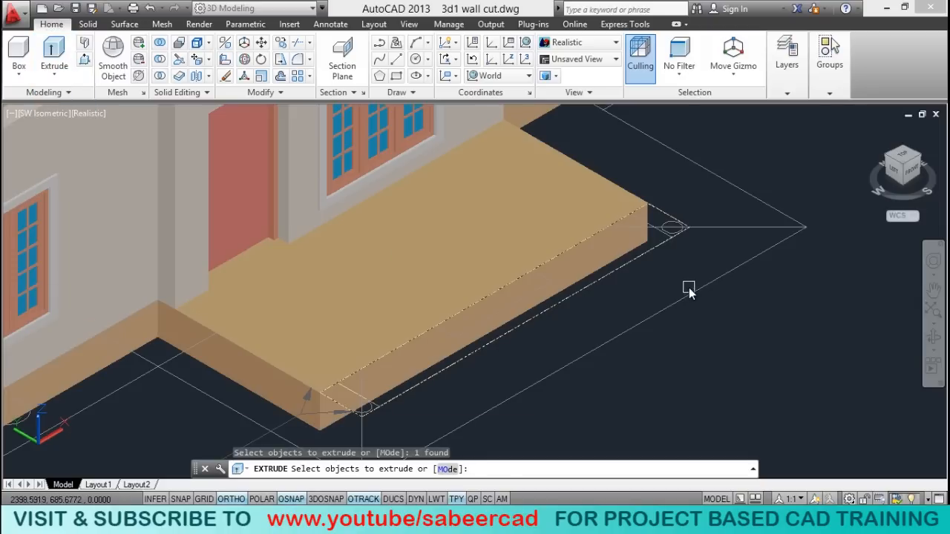
{"action": "type", "text": "-1"}
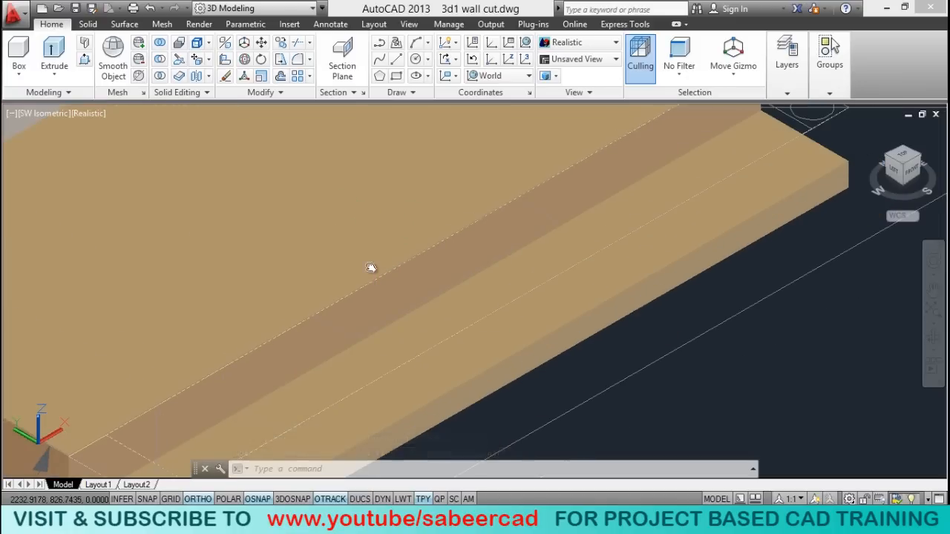
- Outline the second, narrower step on the slab with a polyline and extrude it by -15
{"action": "left_click", "coordinate": [379, 41]}
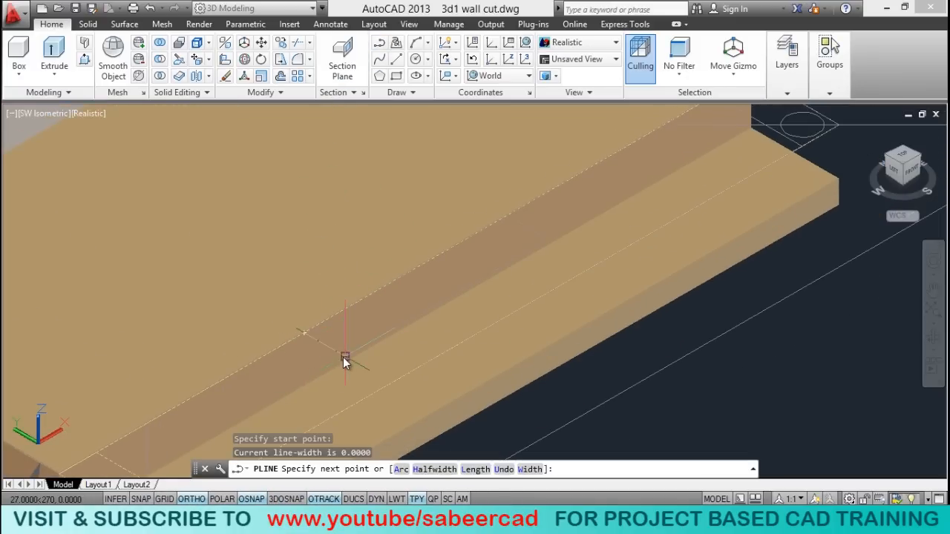
{"action": "left_click", "coordinate": [522, 228]}
{"action": "type", "text": "-15"}
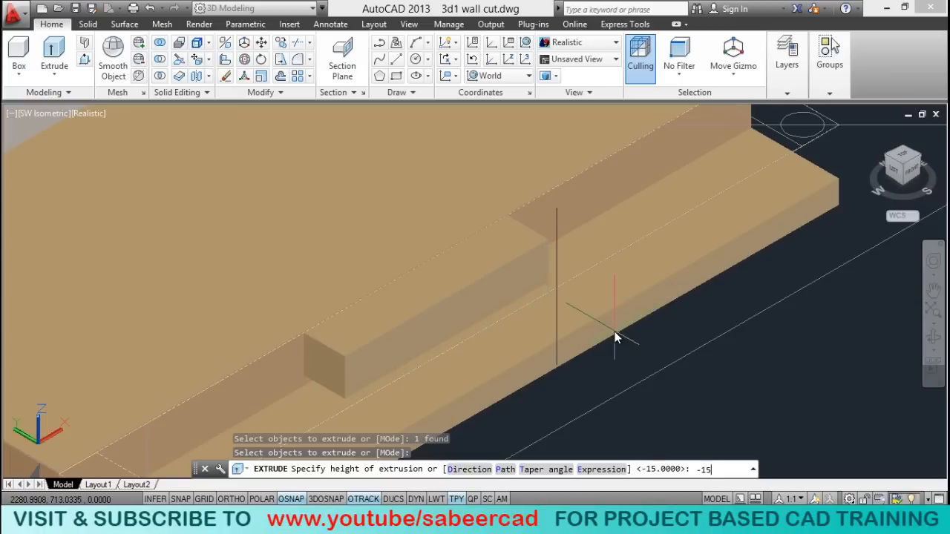
{"action": "key", "text": "enter"}
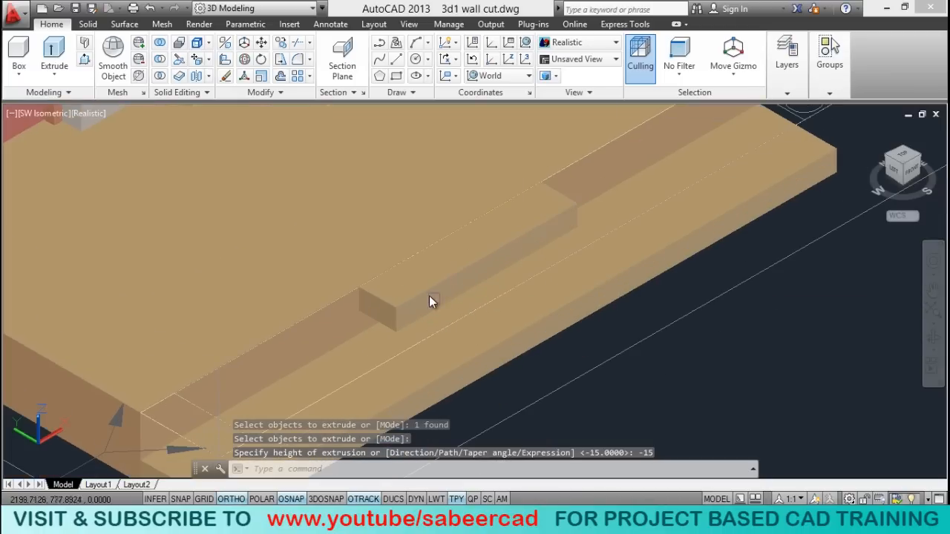
{"action": "mouse_move", "coordinate": [386, 368]}
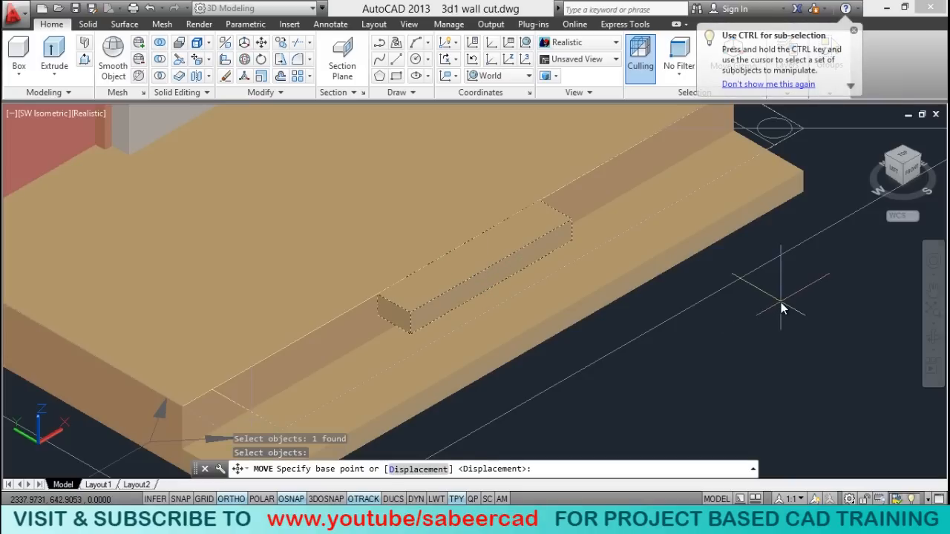
- Move the second step block 15 units up along Z with Ortho on
{"action": "left_click", "coordinate": [780, 307]}
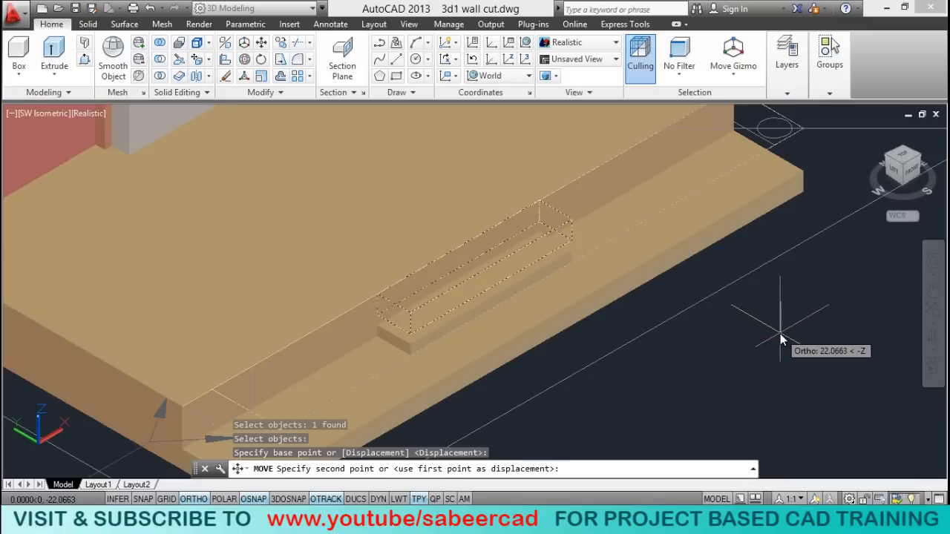
{"action": "type", "text": "15"}
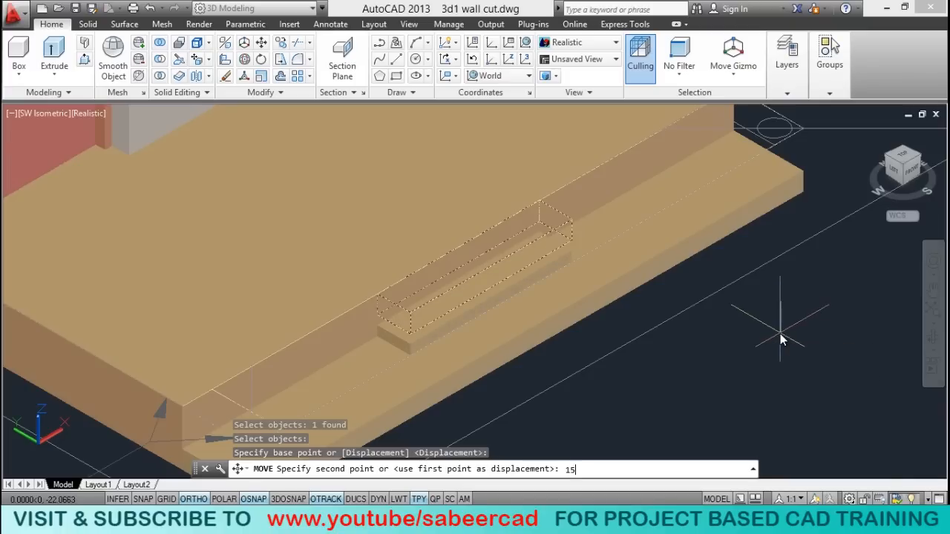
{"action": "key", "text": "enter"}
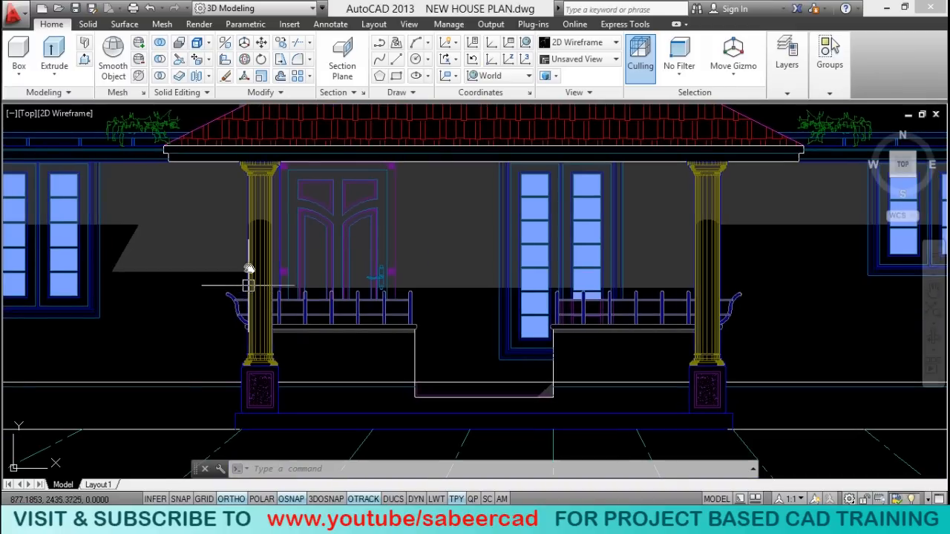
{"action": "mouse_move", "coordinate": [258, 221]}
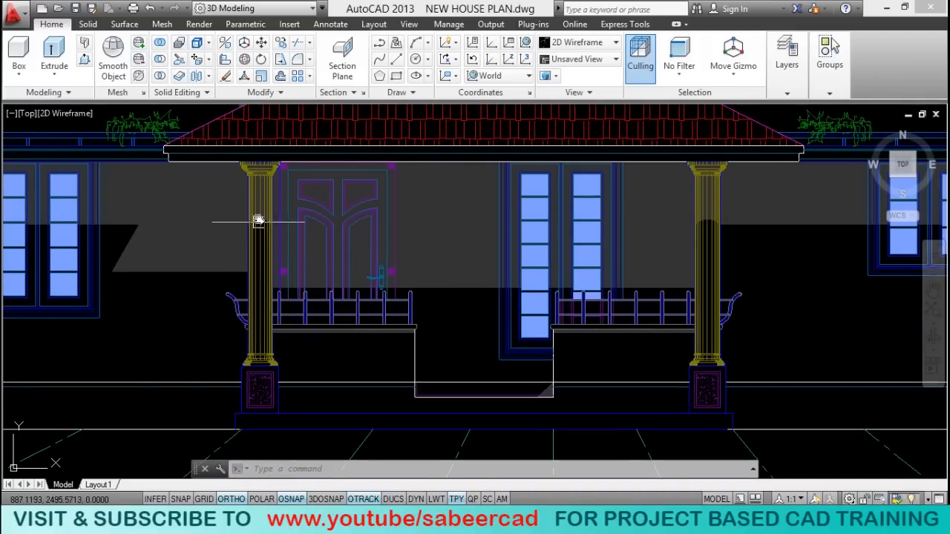